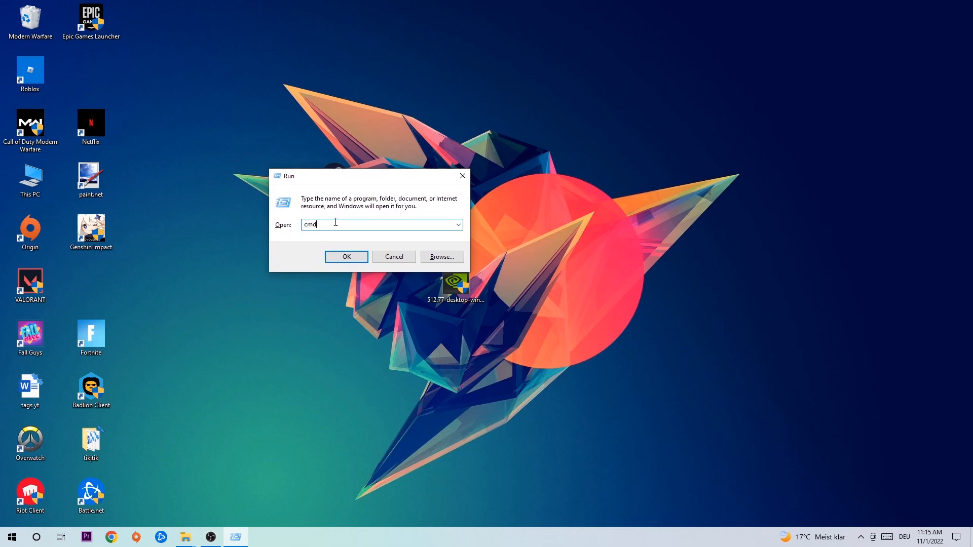
mouse_move(459, 254)
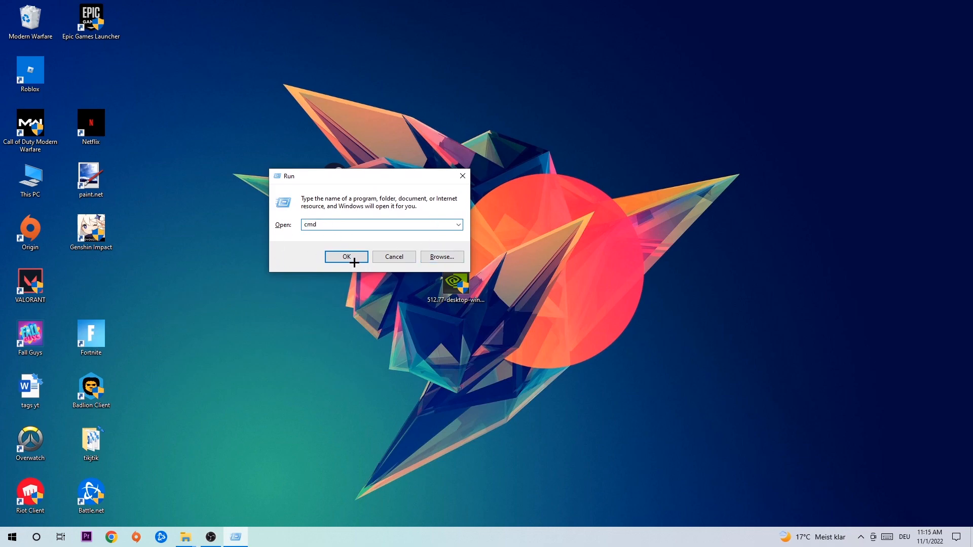
Launch Command Prompt and run ipconfig /flushdns to clear the DNS cache.
click(345, 257)
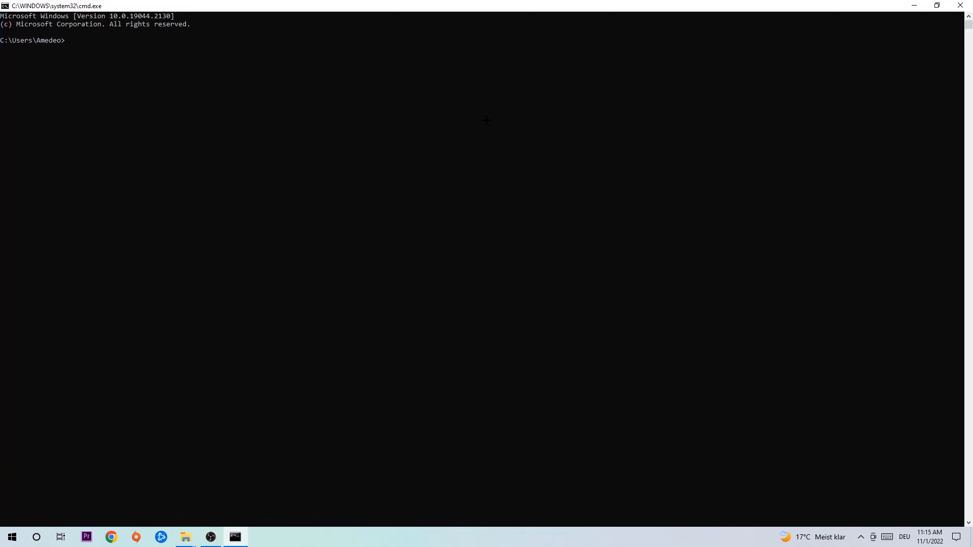
text(ipconf)
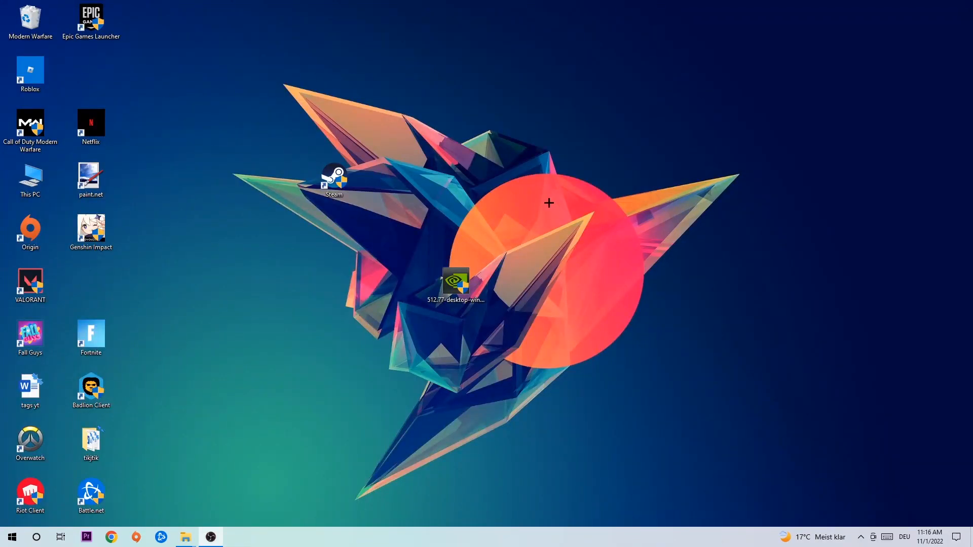
Go from Start to Settings' Network & Internet status page into Network and Sharing Center.
click(11, 537)
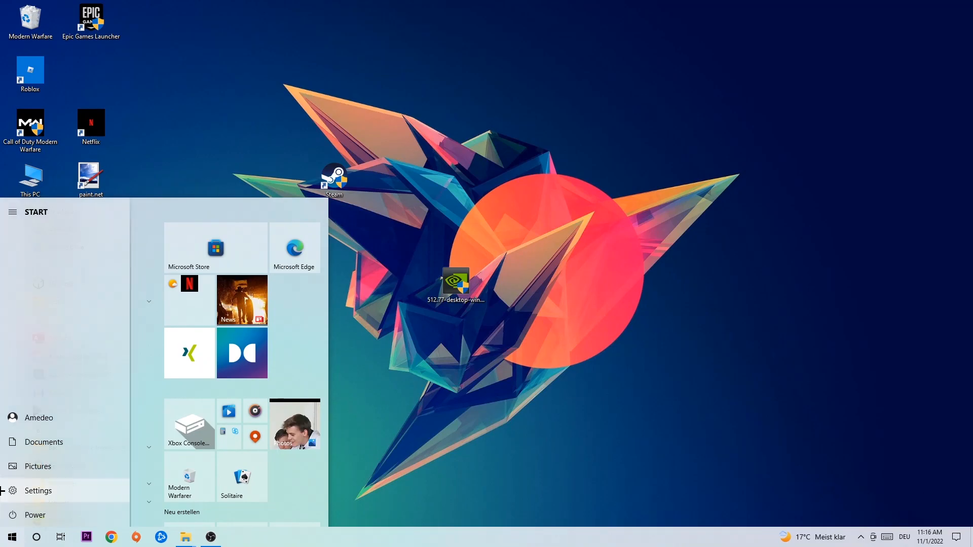
click(37, 490)
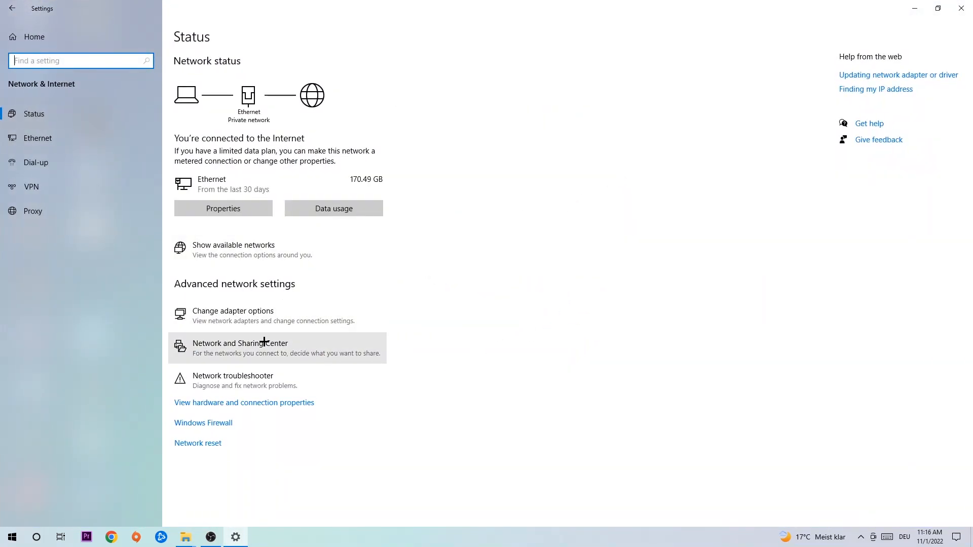
click(240, 348)
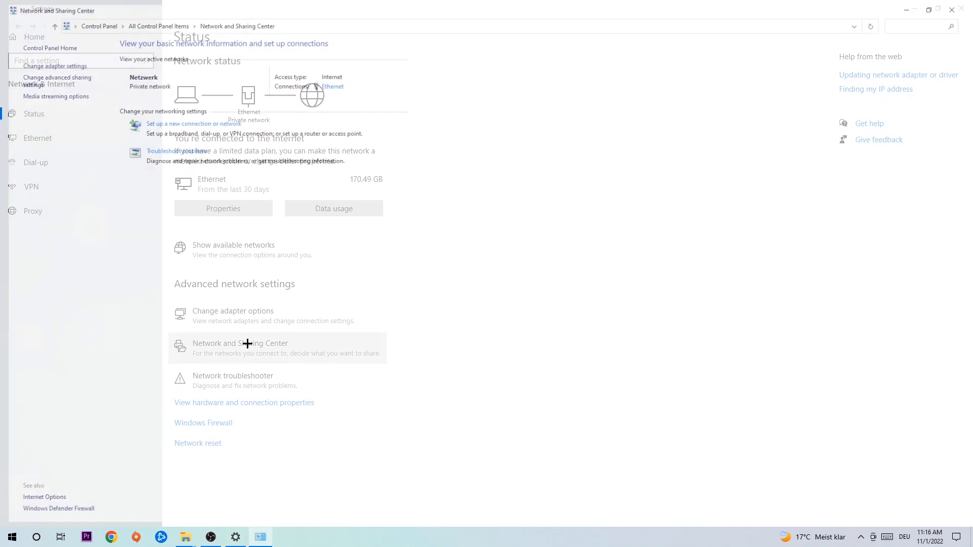
click(239, 348)
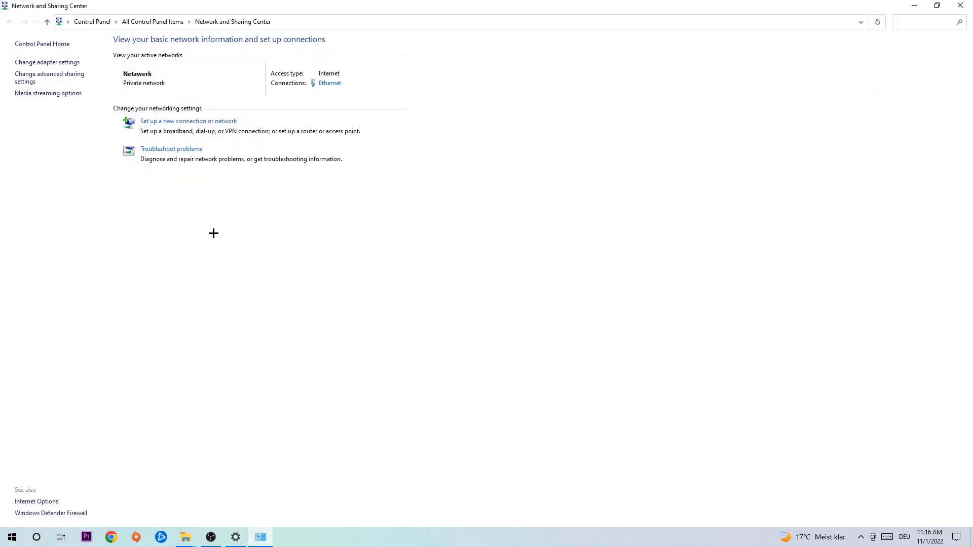
mouse_move(183, 151)
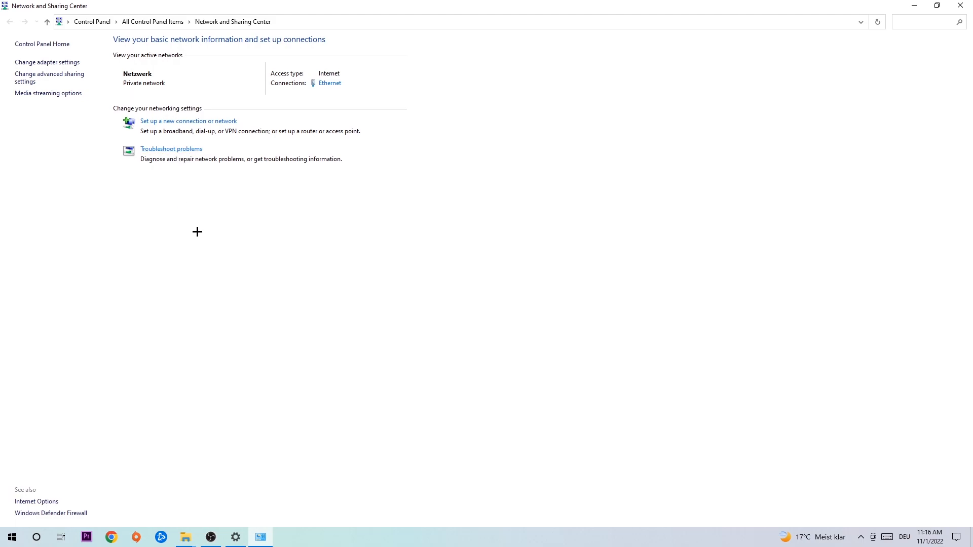
mouse_move(171, 179)
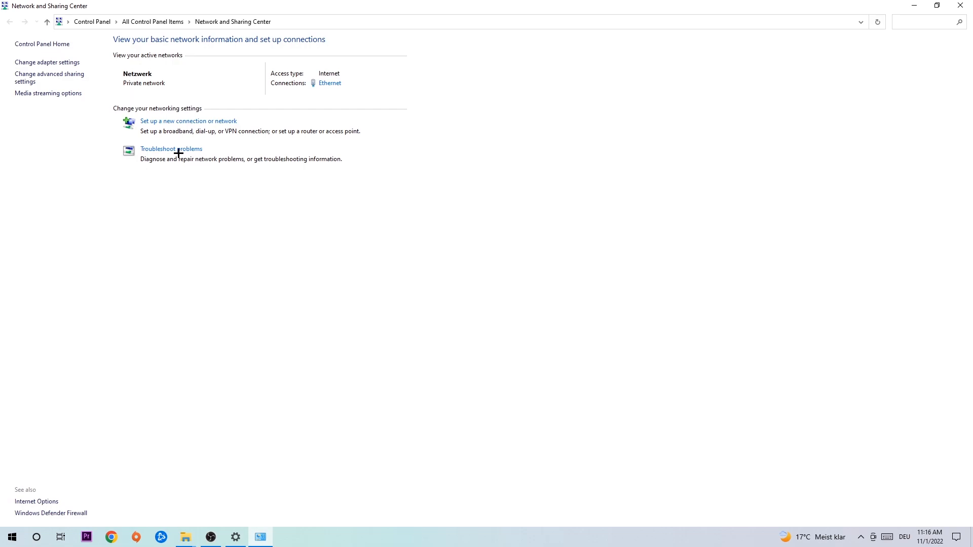
mouse_move(46, 62)
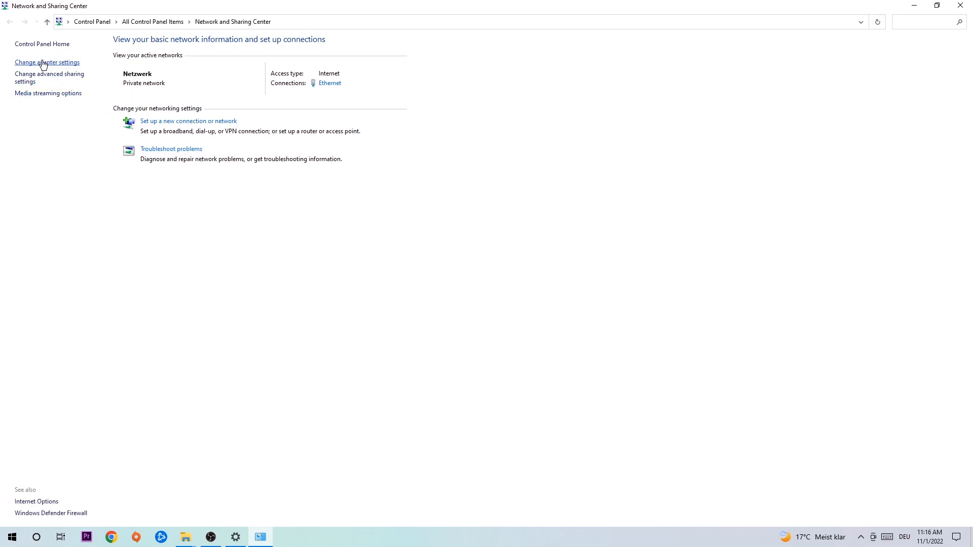
Disable the Ethernet adapter in Network Connections, then enable it again.
click(46, 62)
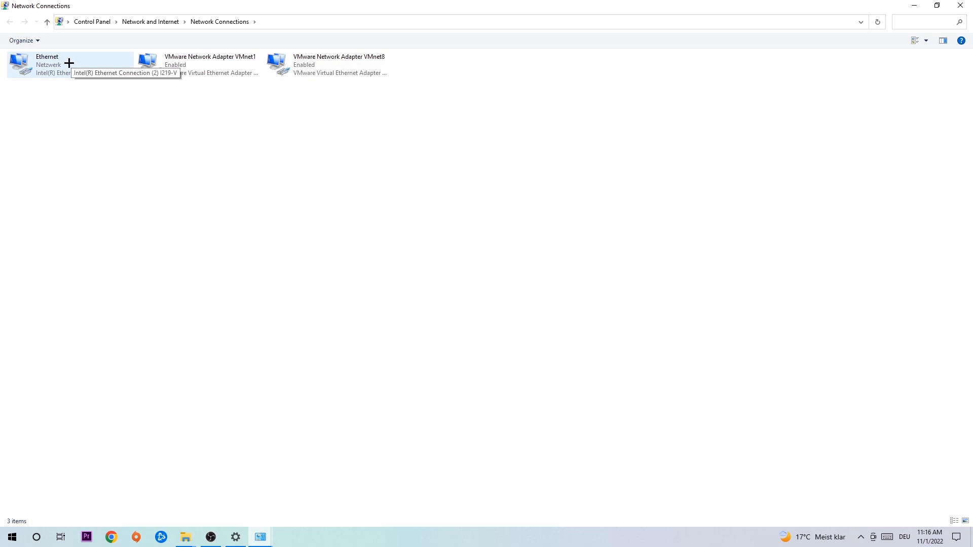
click(69, 64)
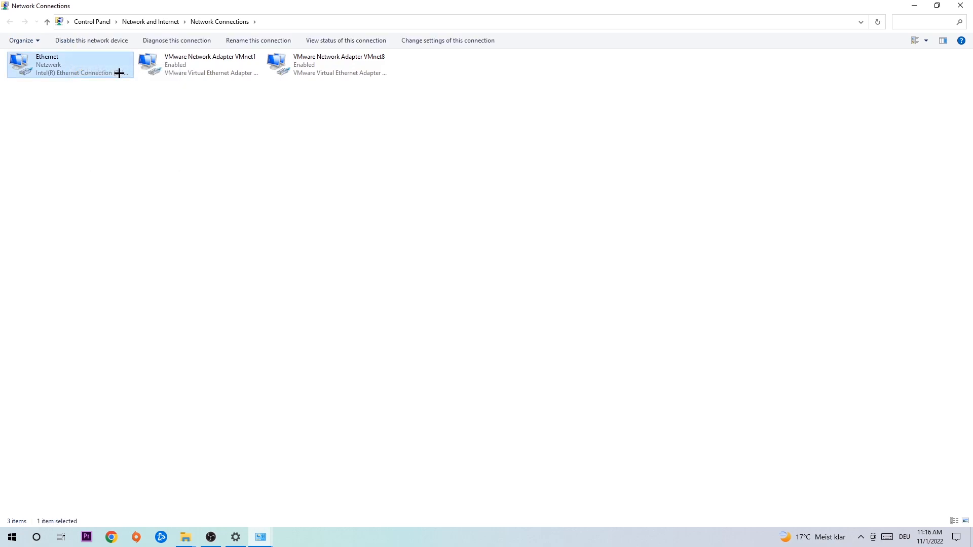
right_click(68, 65)
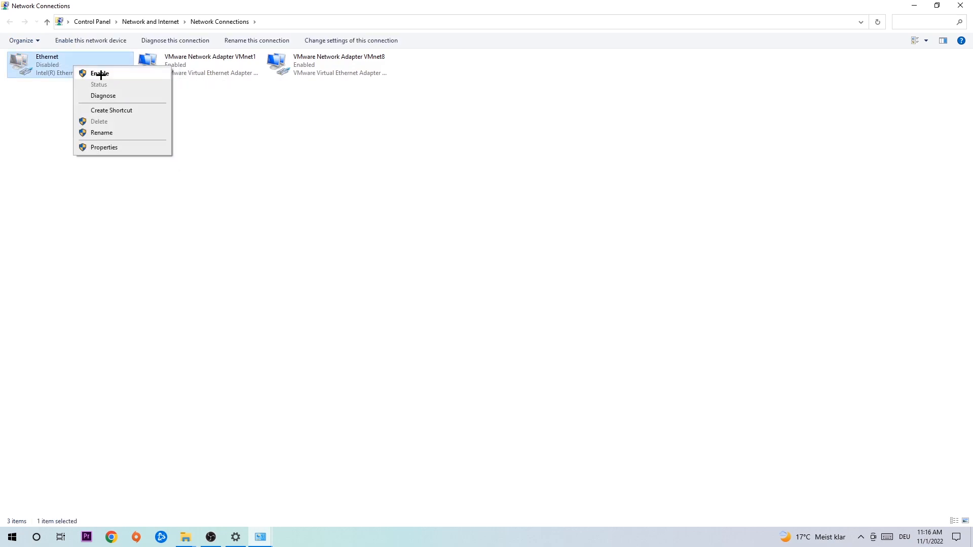
click(99, 73)
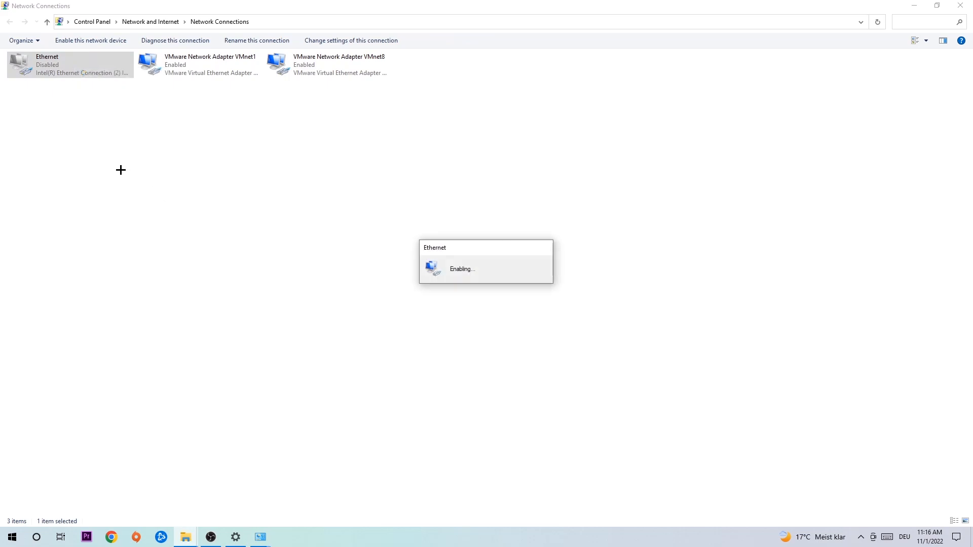
right_click(70, 64)
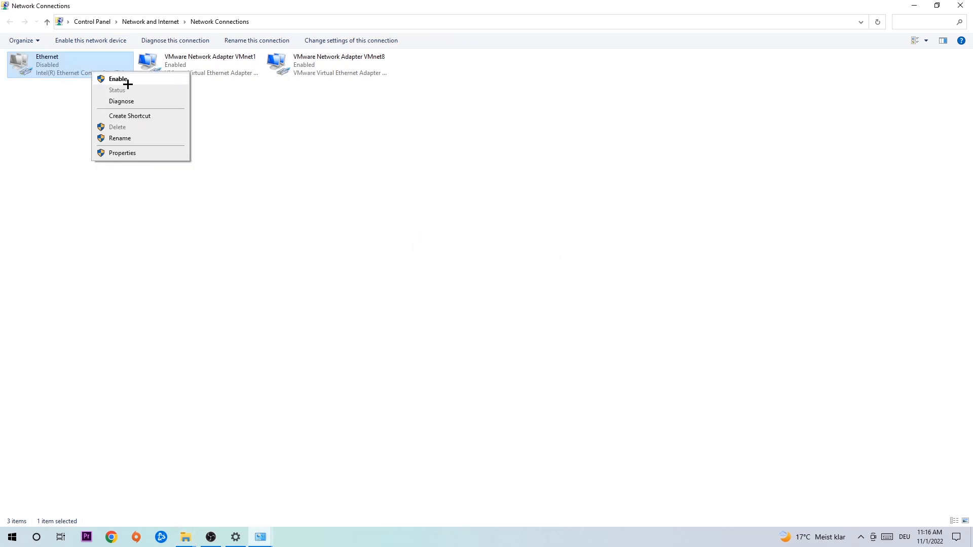
click(117, 80)
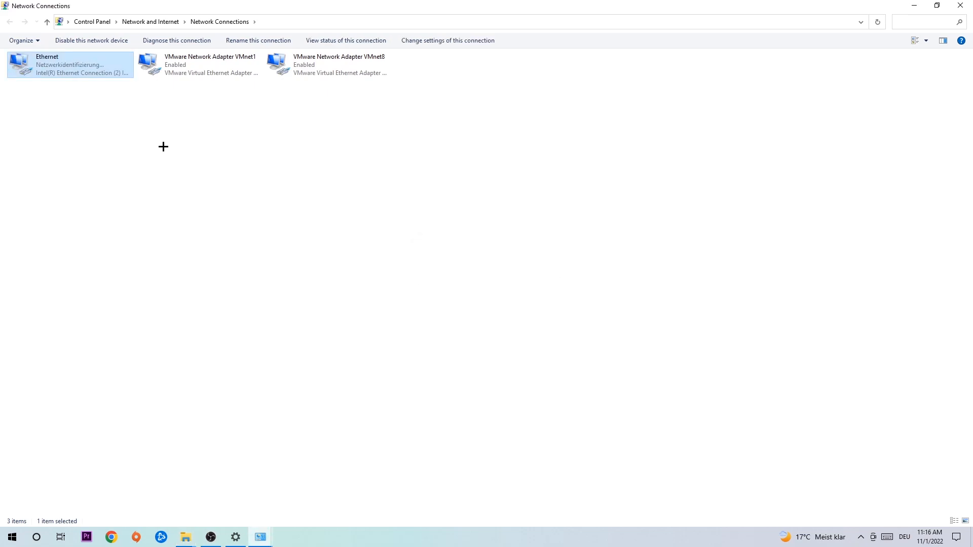
mouse_move(71, 76)
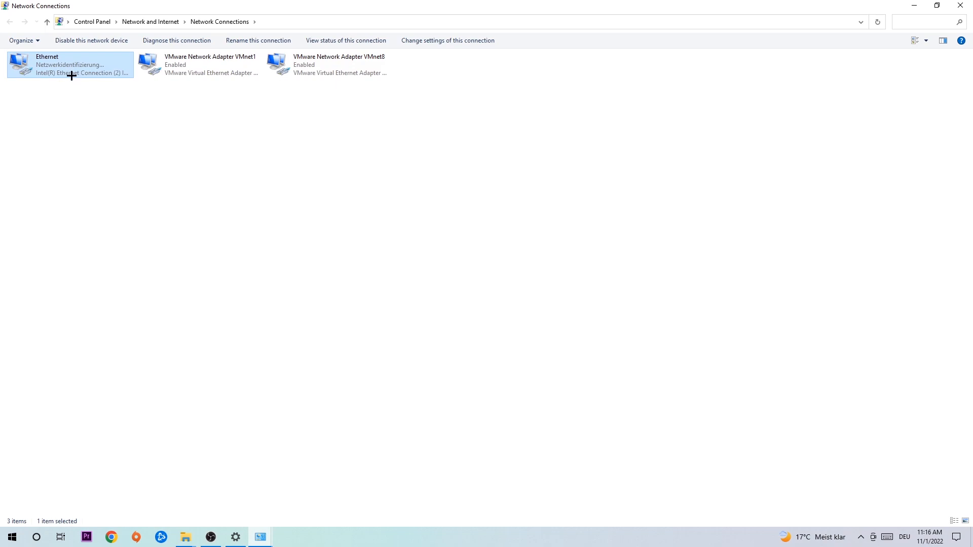
mouse_move(72, 73)
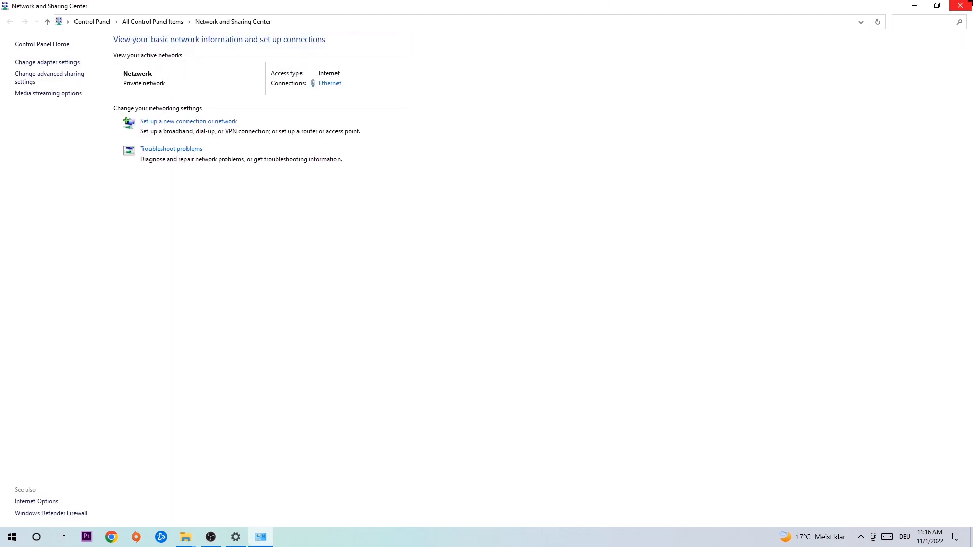
Close the Network and Sharing Center window showing Ethernet connected with Internet access.
click(959, 5)
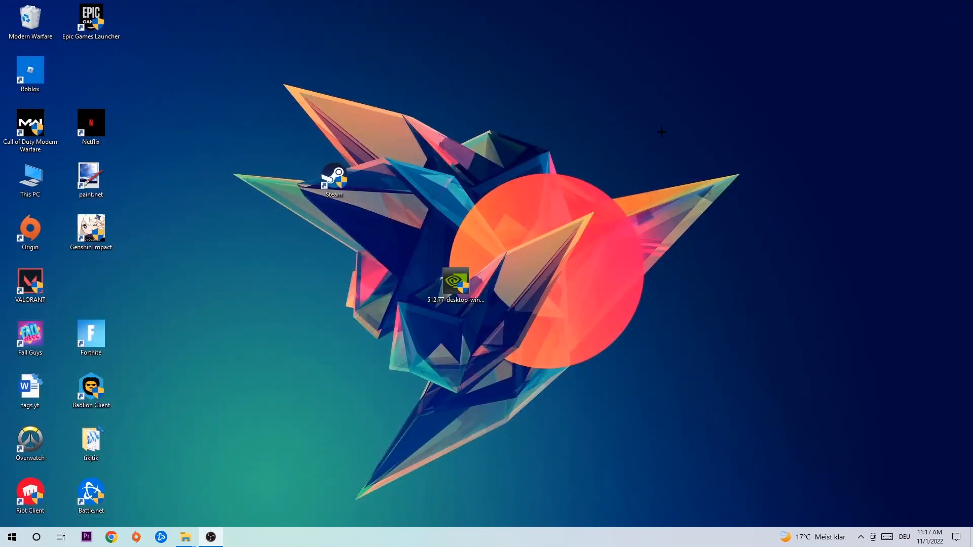
mouse_move(640, 146)
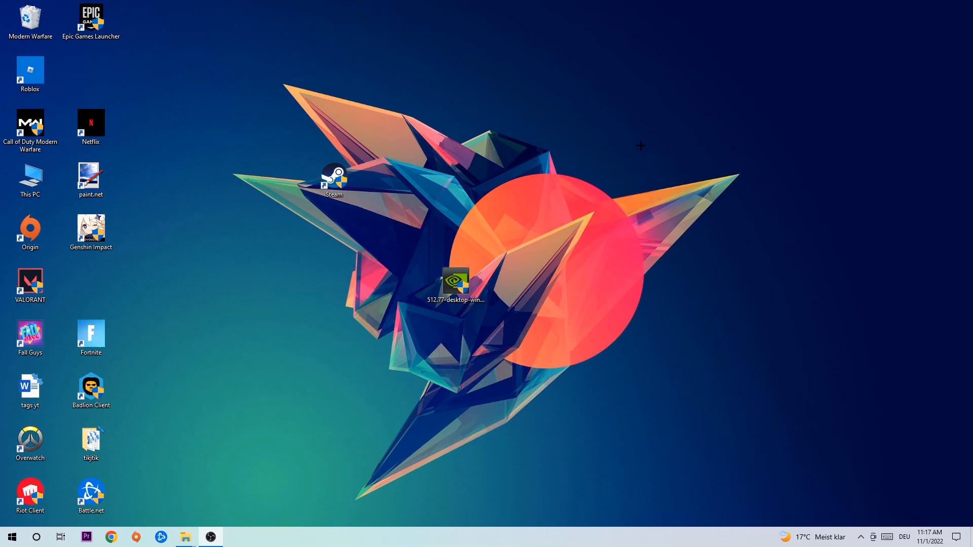